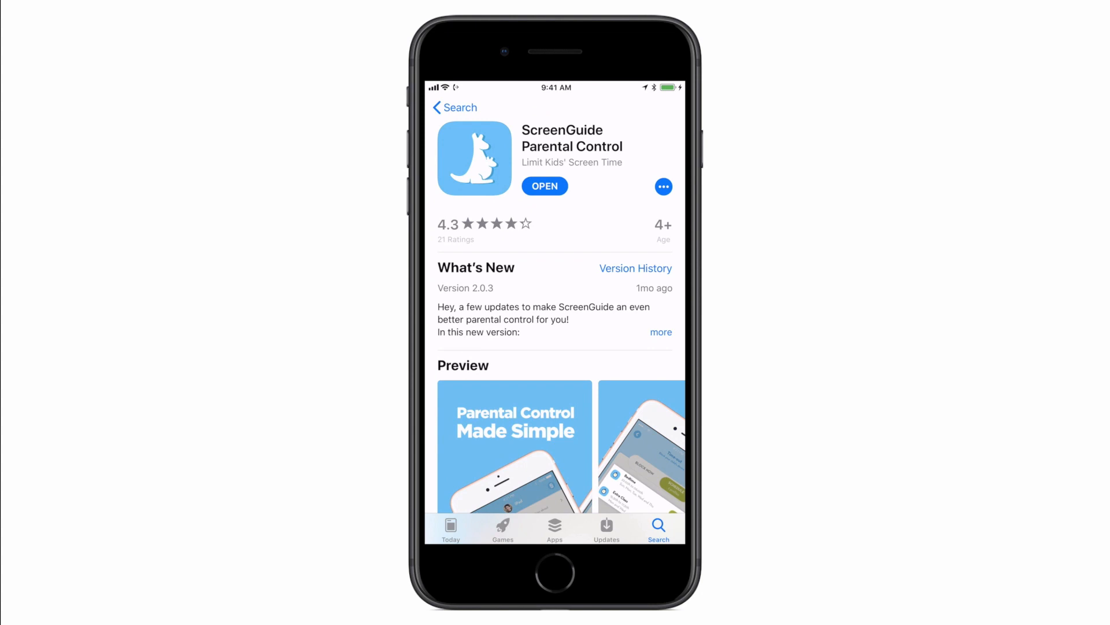
Step: Return to the home screen with ScreenGuide now installed
{"action": "key", "text": "home"}
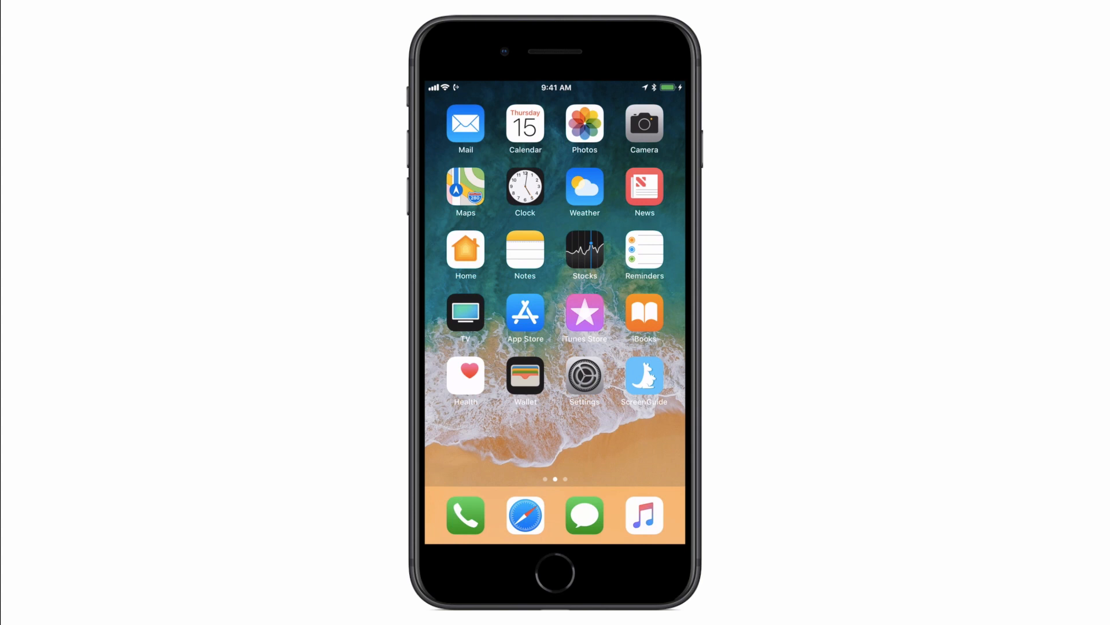
Step: Launch ScreenGuide and sign up a parent account with an e-mail, nickname Peter and a password
{"action": "left_click", "coordinate": [643, 377]}
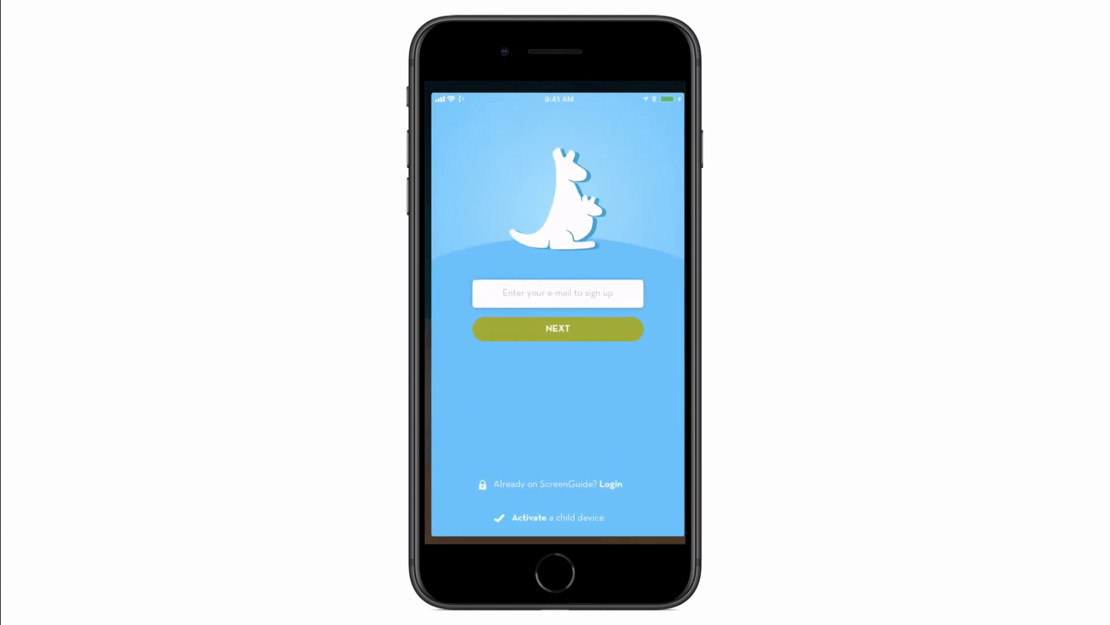
{"action": "left_click", "coordinate": [558, 293]}
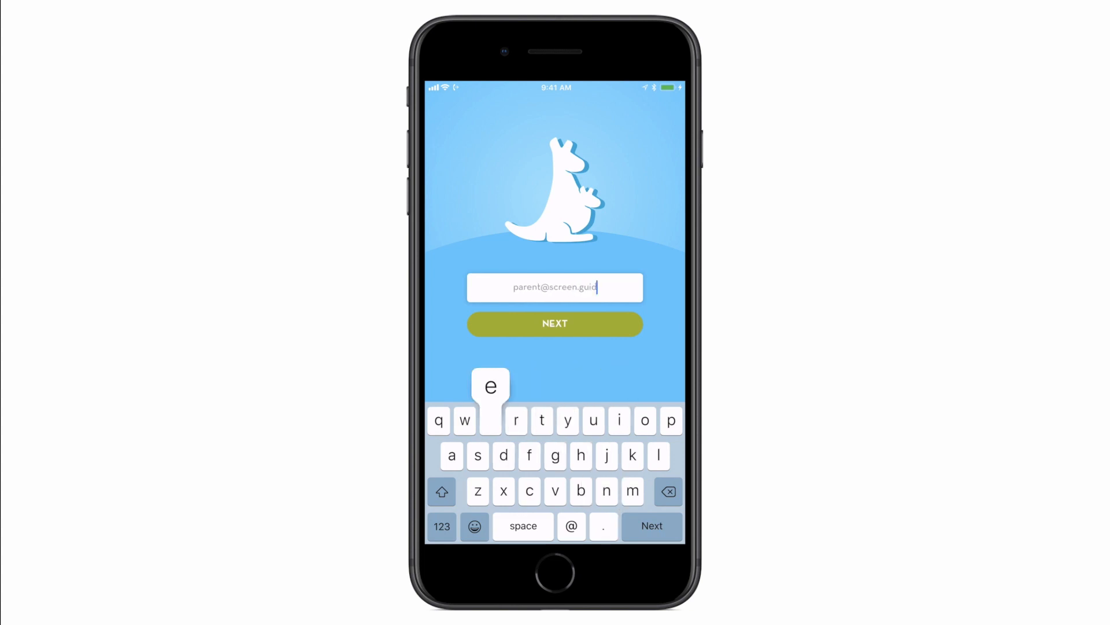
{"action": "left_click", "coordinate": [554, 324]}
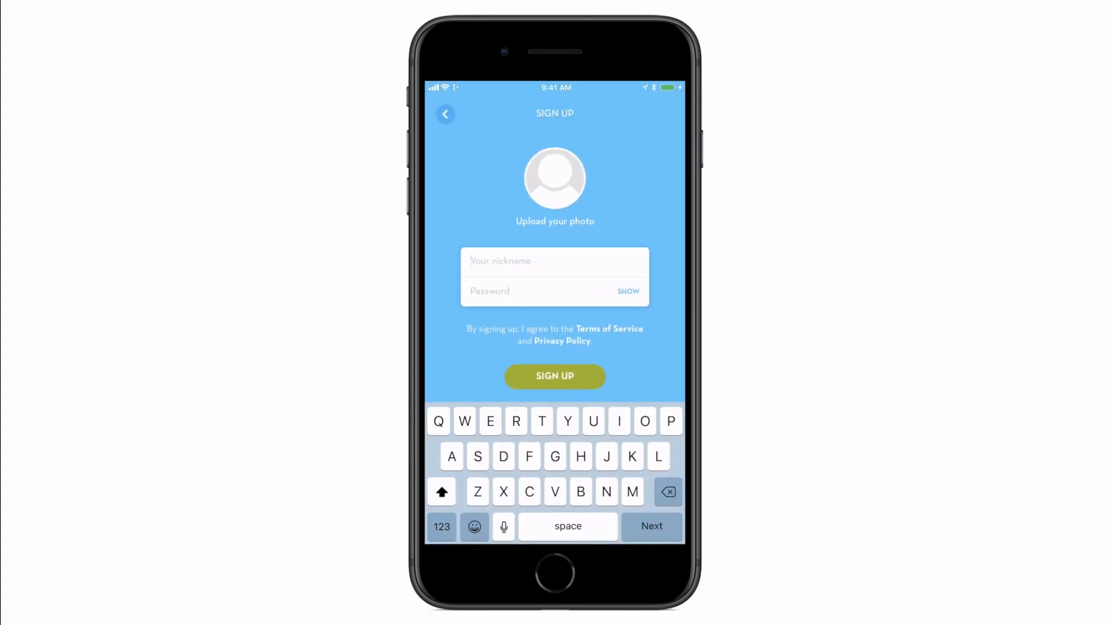
{"action": "type", "text": "Peter"}
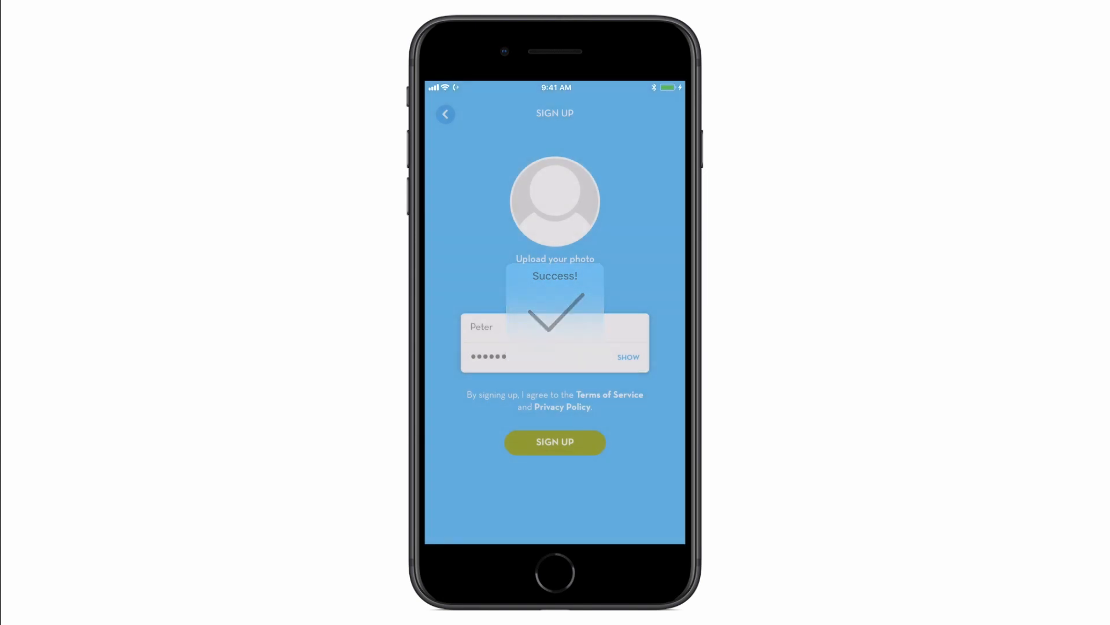
Step: Continue past the sign-up success and create the family 'Peter's Family'
{"action": "left_click", "coordinate": [554, 441]}
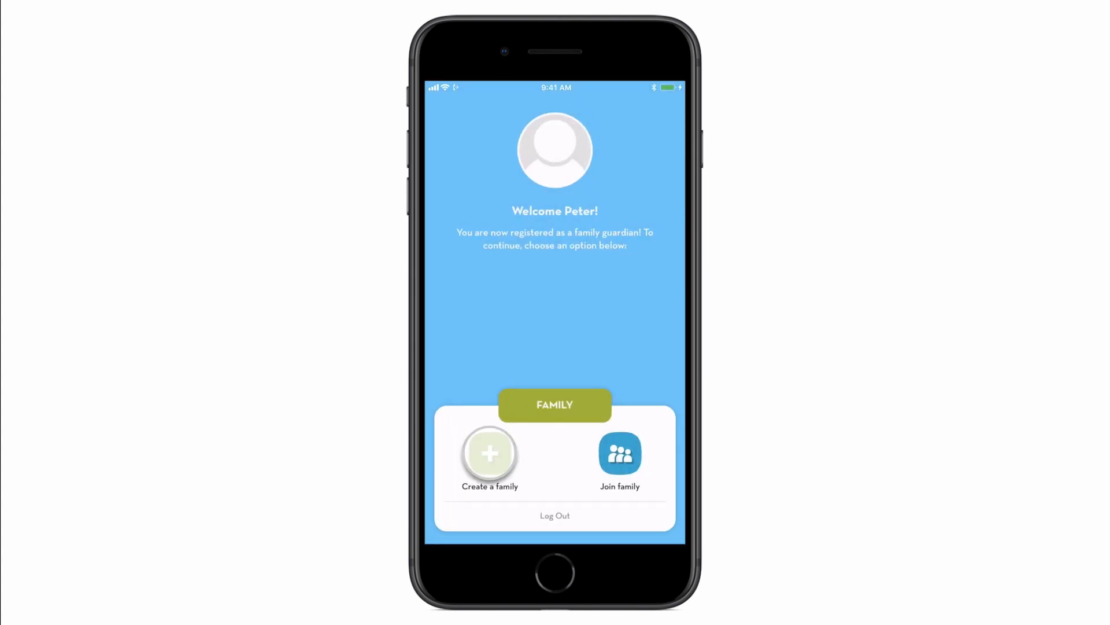
{"action": "left_click", "coordinate": [490, 457]}
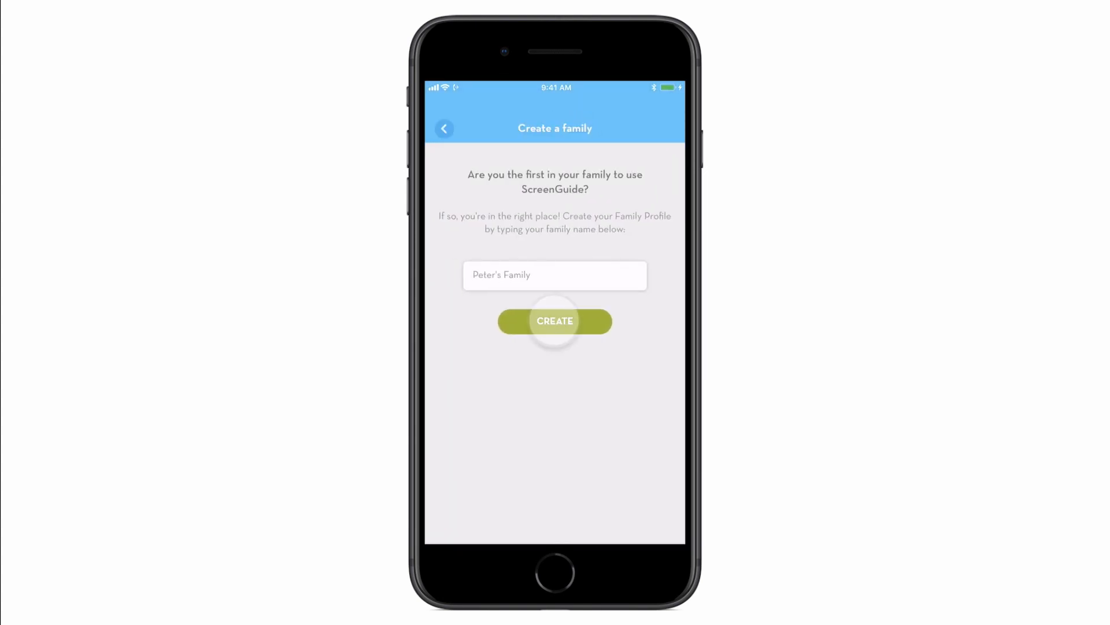
{"action": "left_click", "coordinate": [554, 320]}
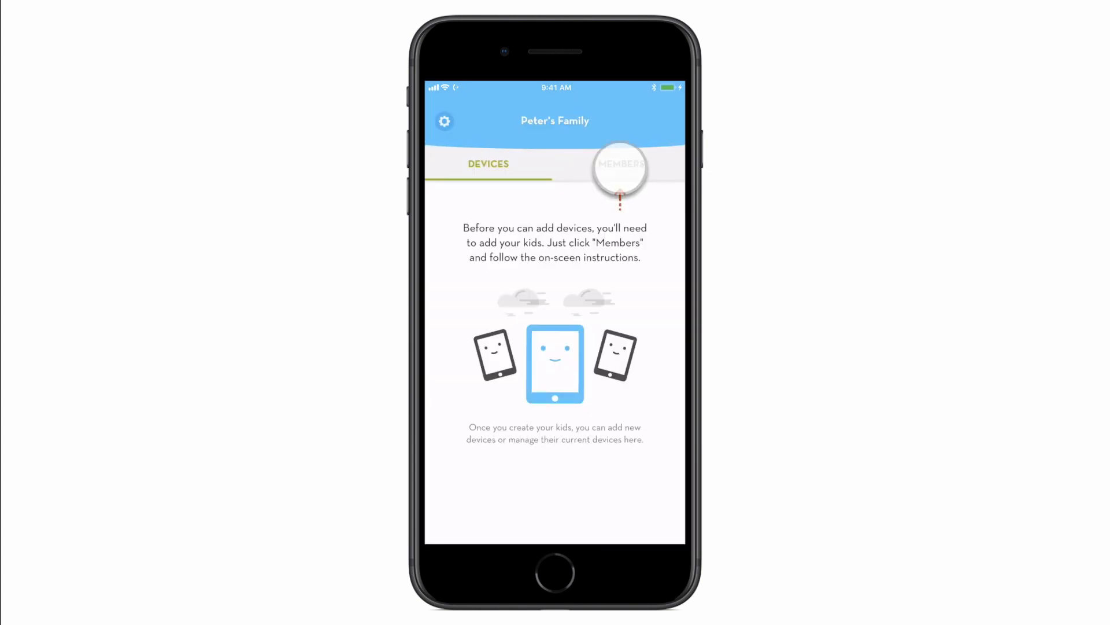
Step: Add a first child named Sally under the family's Members
{"action": "left_click", "coordinate": [621, 163]}
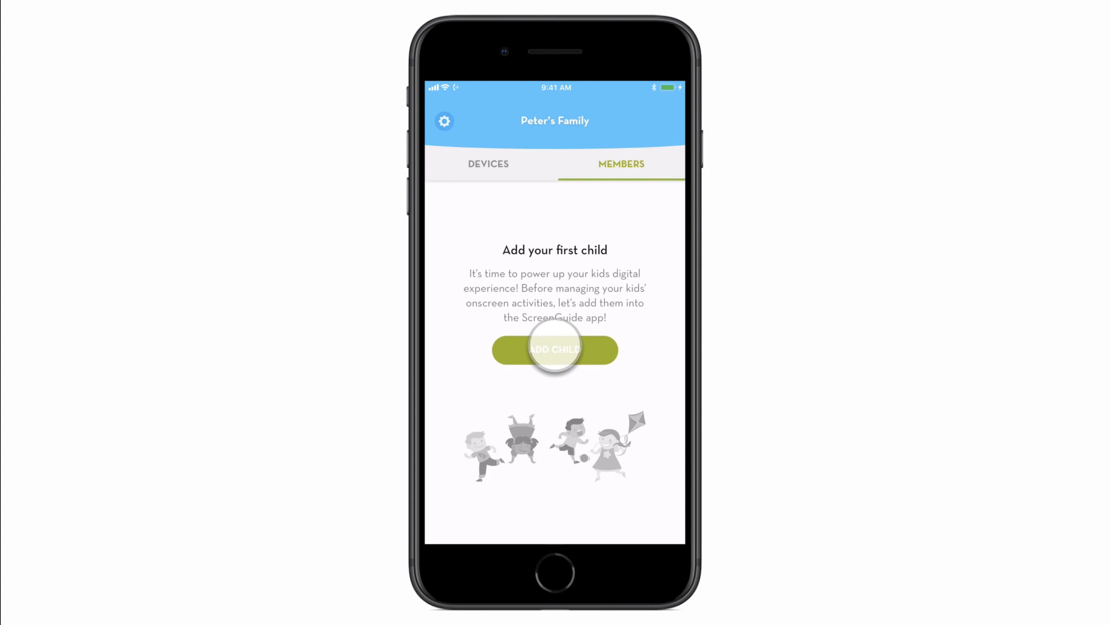
{"action": "left_click", "coordinate": [554, 349]}
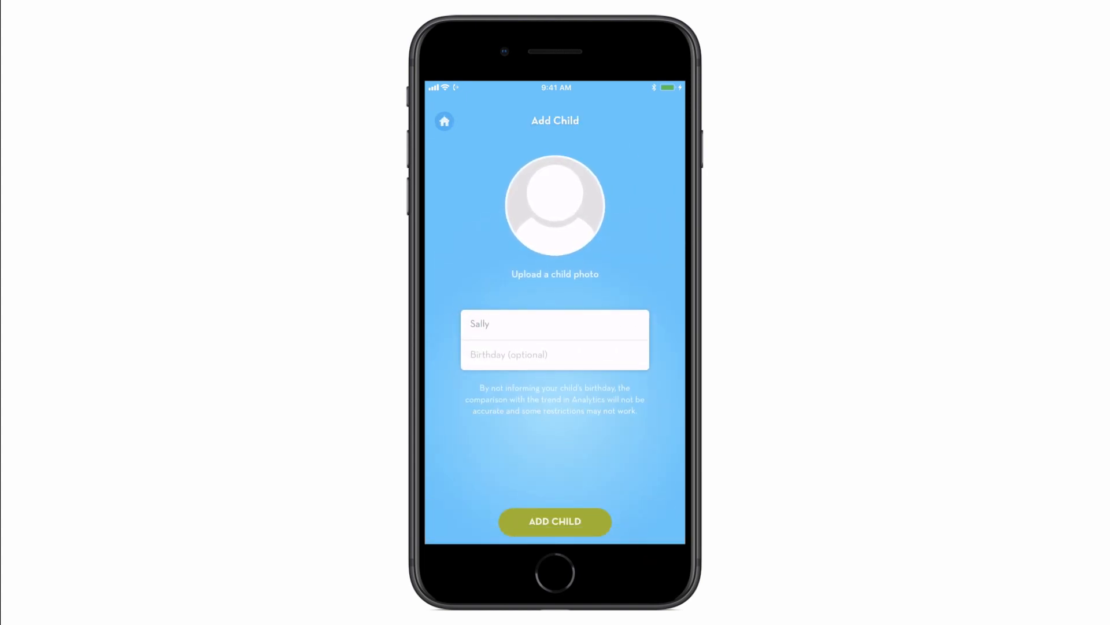
{"action": "left_click", "coordinate": [554, 522]}
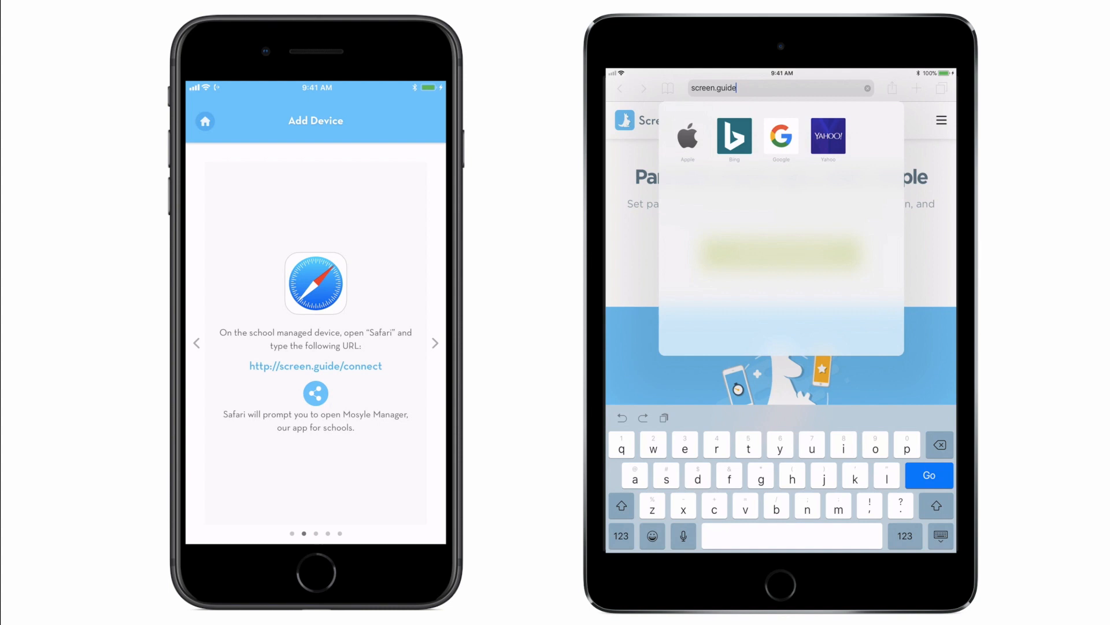
Step: Load screen.guide/connect in Safari on the school iPad
{"action": "type", "text": "/con"}
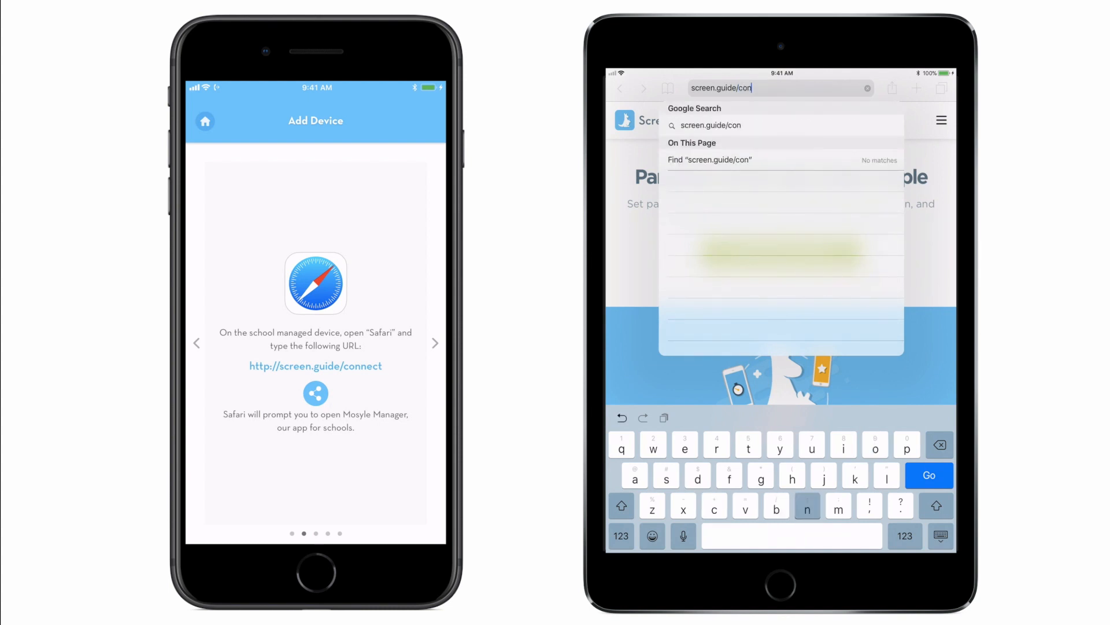
{"action": "type", "text": "nect"}
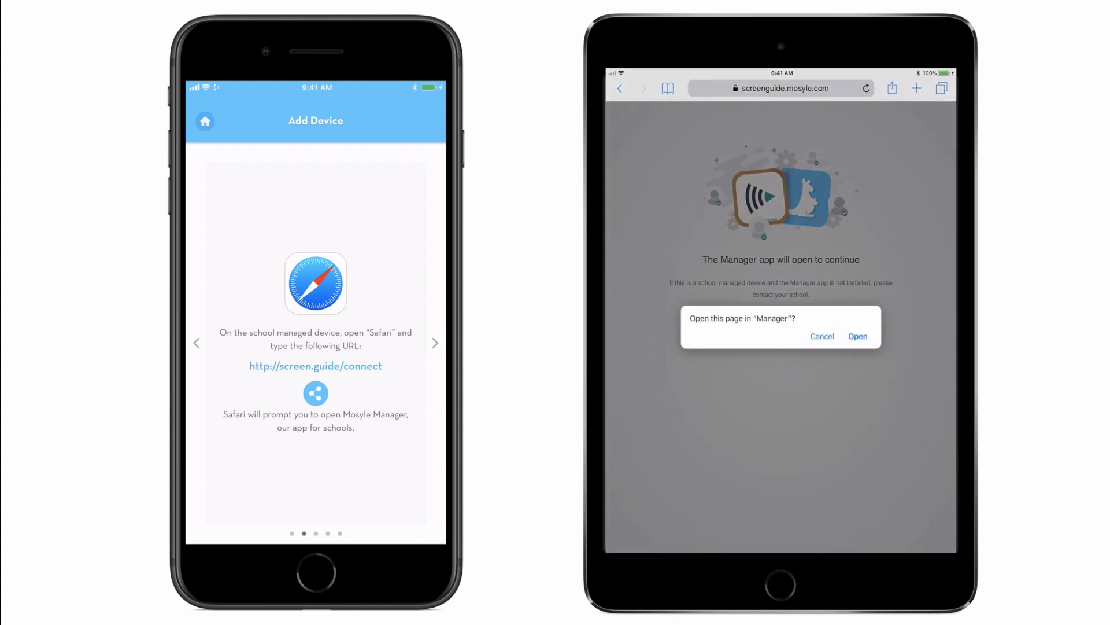
Step: Continue in the Manager app and log in with the ScreenGuide parent e-mail and password
{"action": "left_click", "coordinate": [857, 337]}
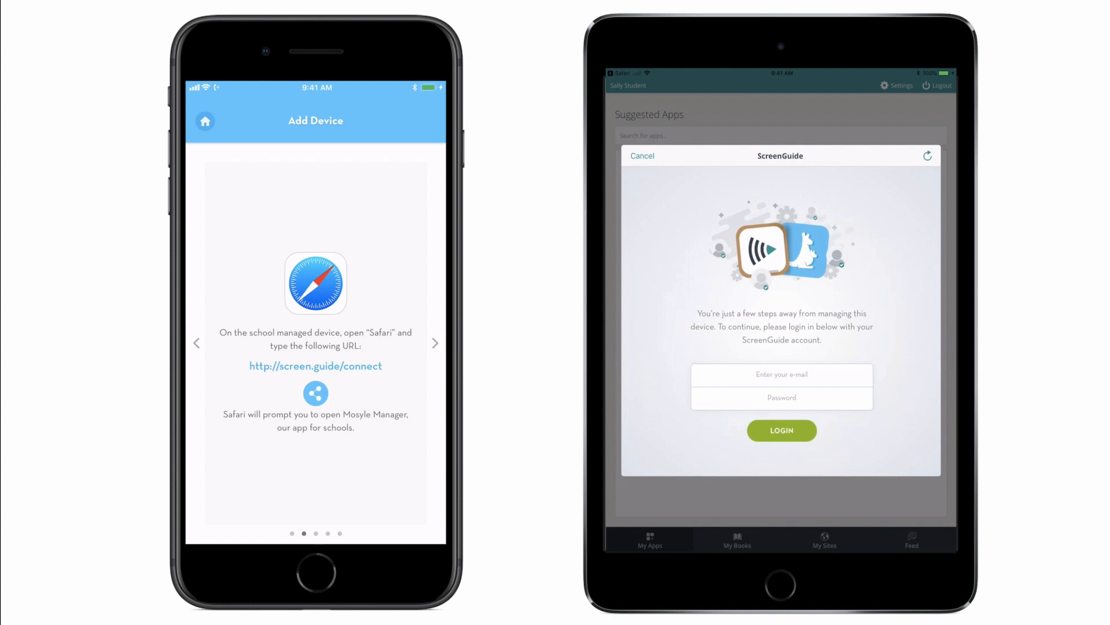
{"action": "left_click", "coordinate": [435, 343]}
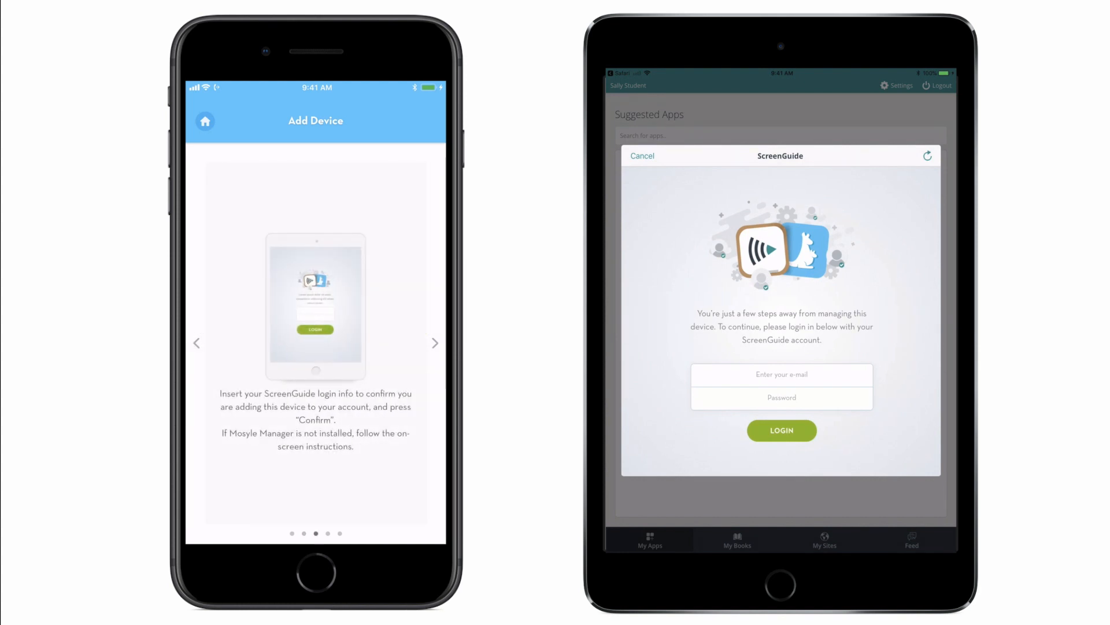
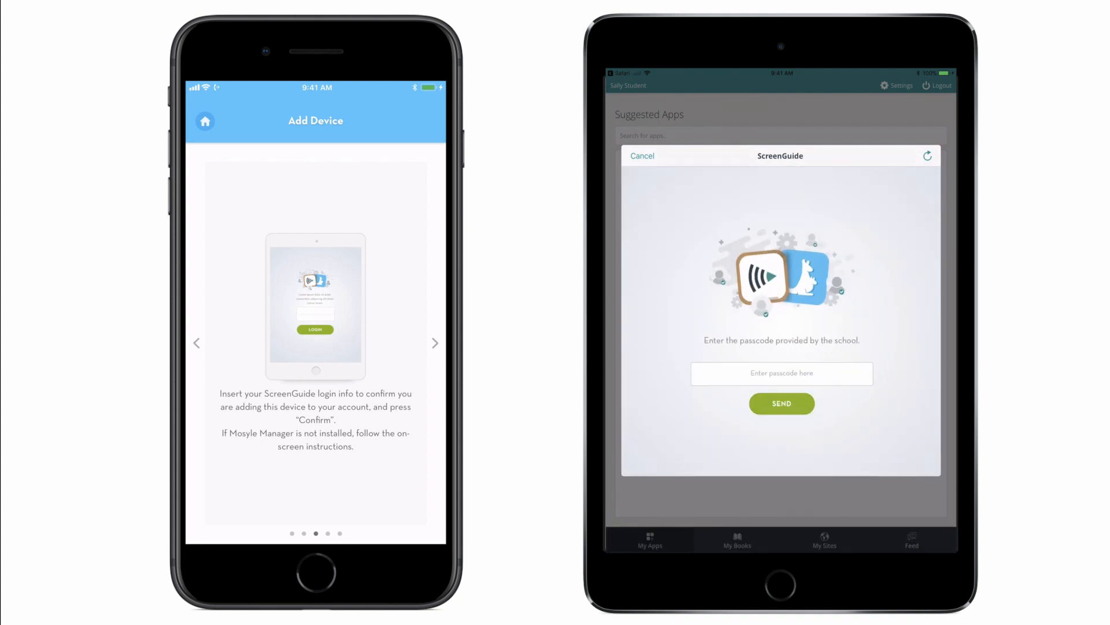
{"action": "left_click", "coordinate": [780, 302]}
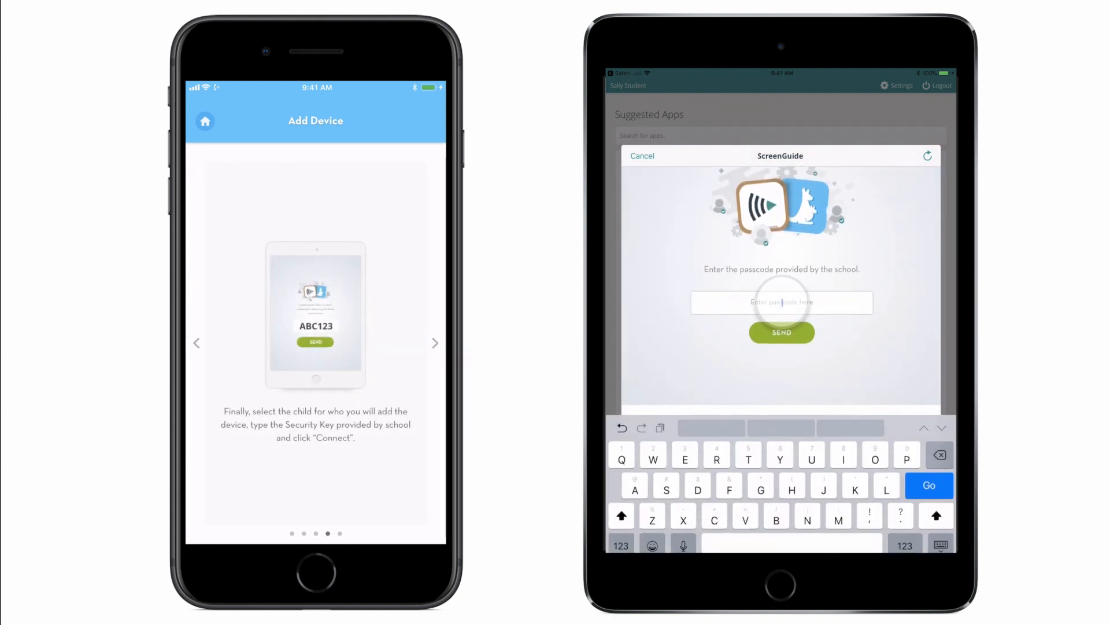
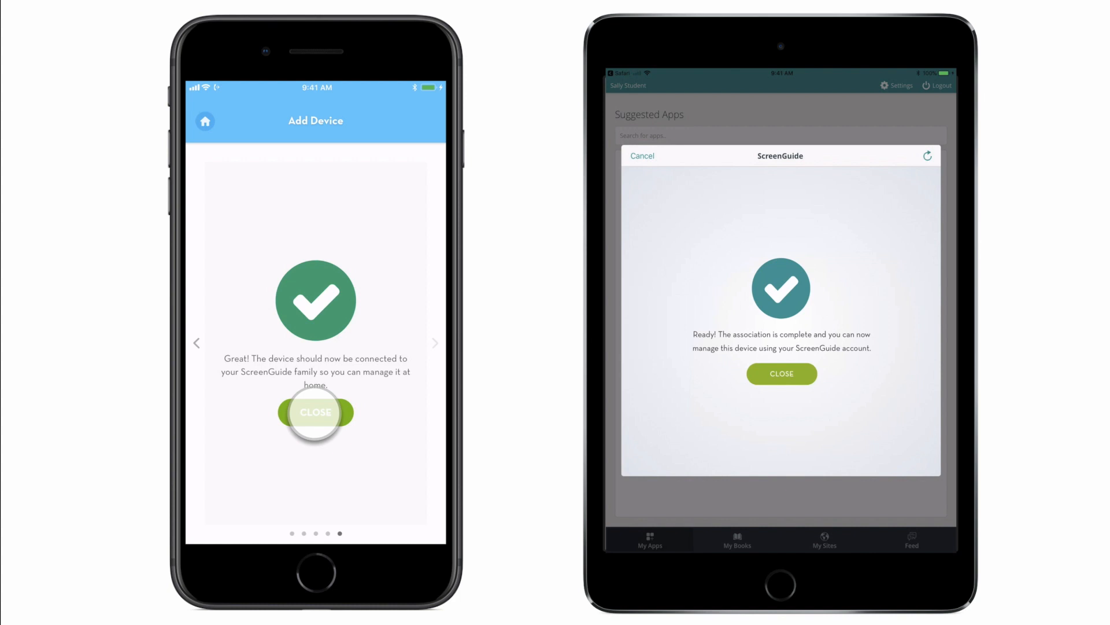
{"action": "left_click", "coordinate": [314, 412]}
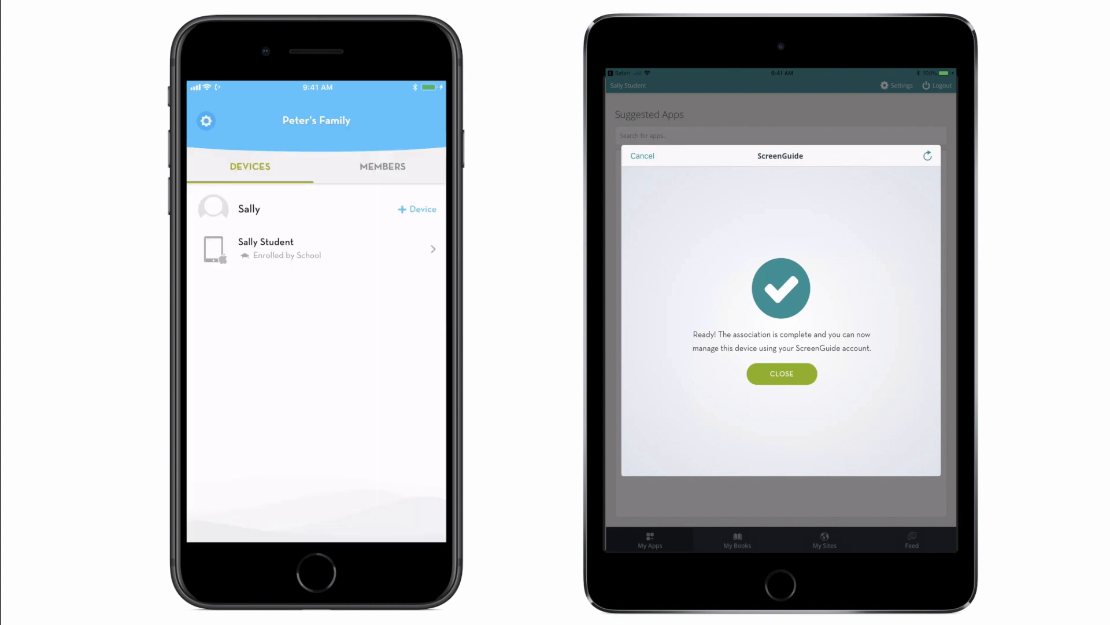